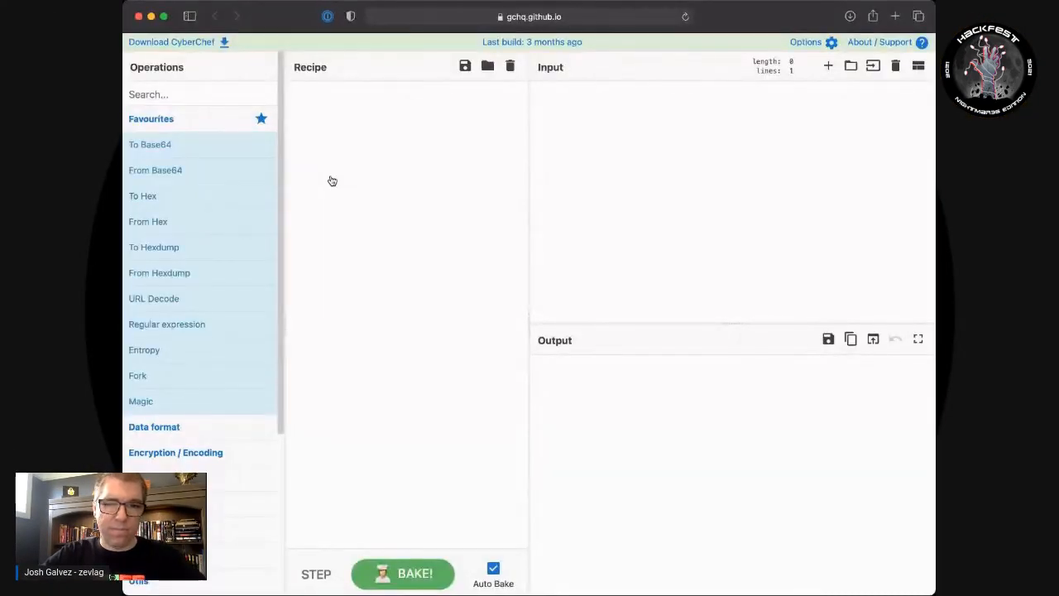
mouse_move(307, 109)
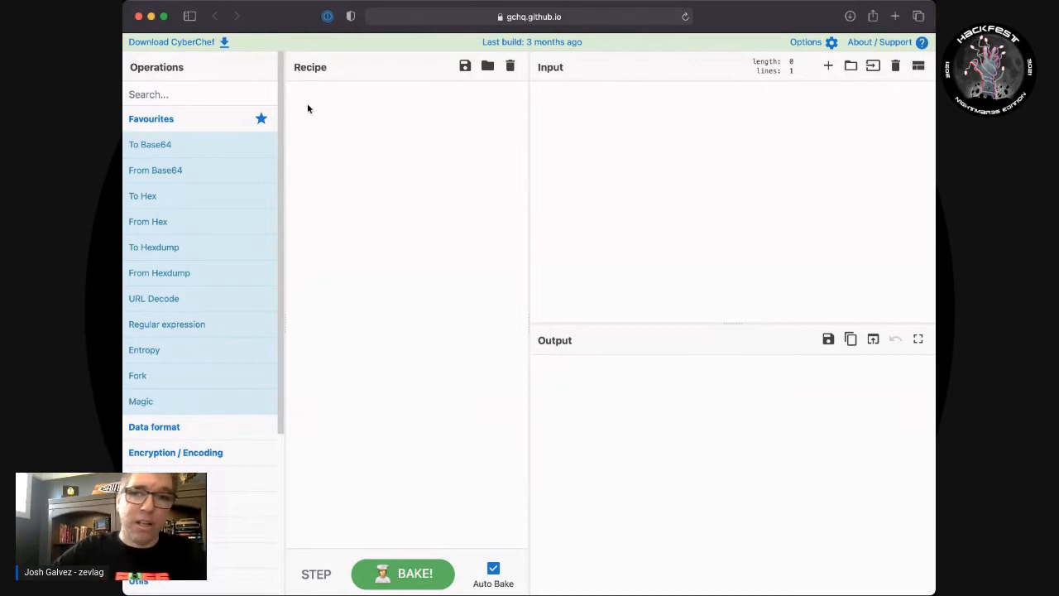
mouse_move(477, 121)
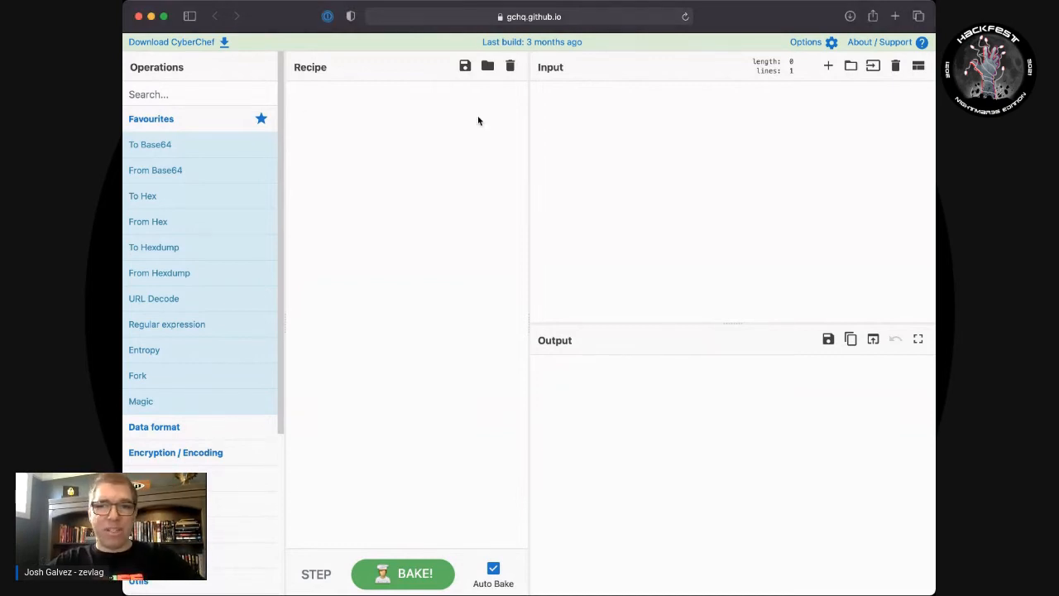
Enter the test sentence 'This is my test input.' in the Input pane.
text(This is n)
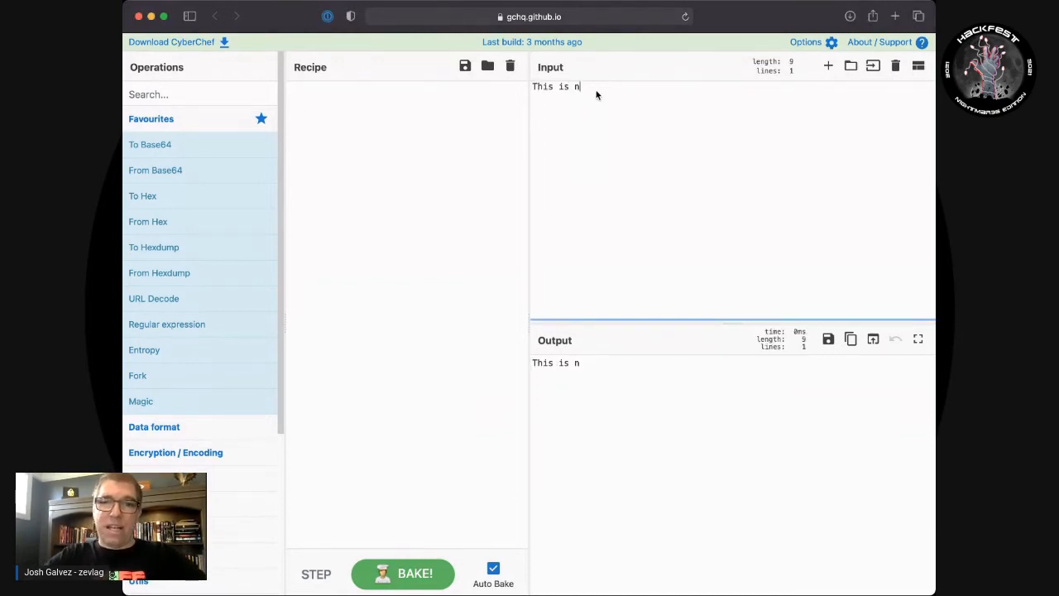
text(y test input.)
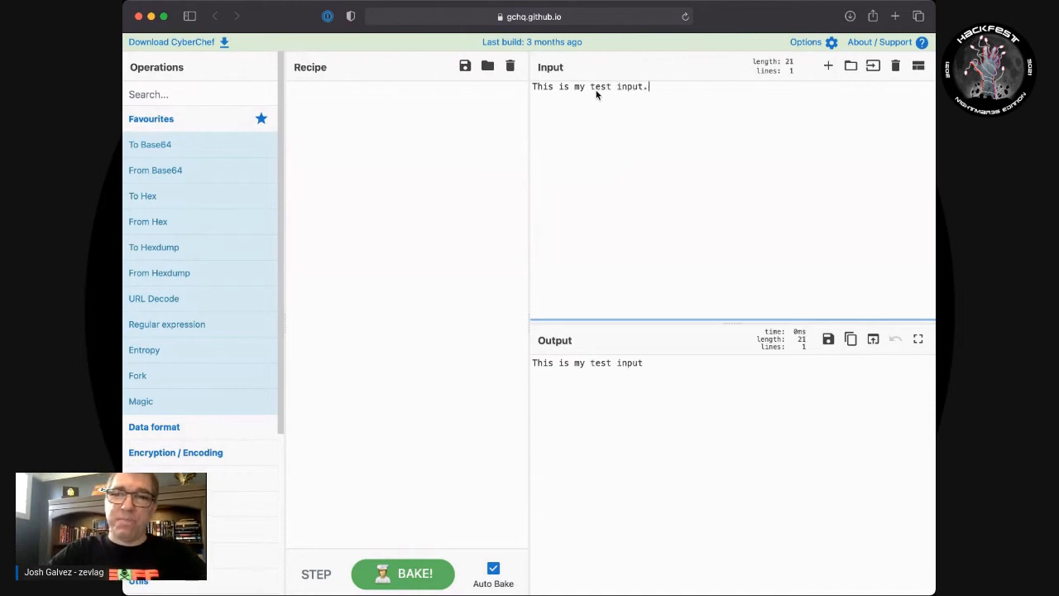
text(.)
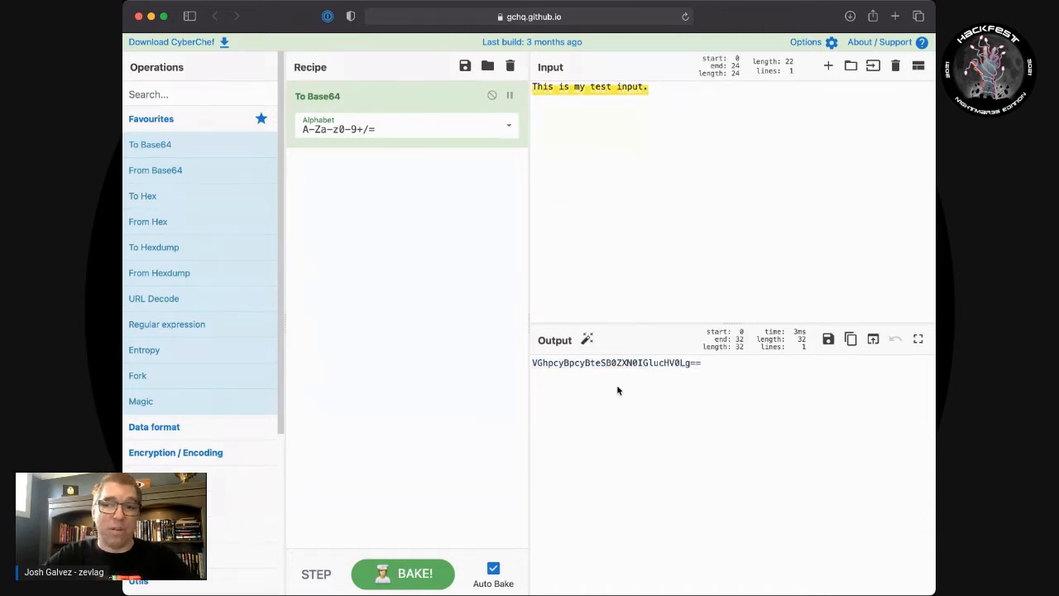
mouse_move(386, 238)
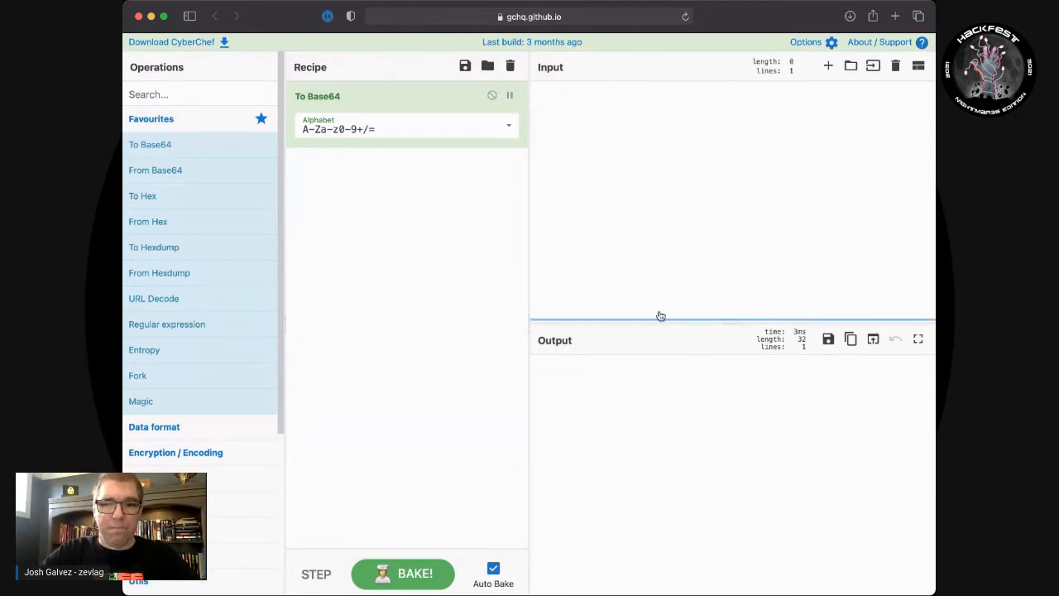
mouse_move(702, 323)
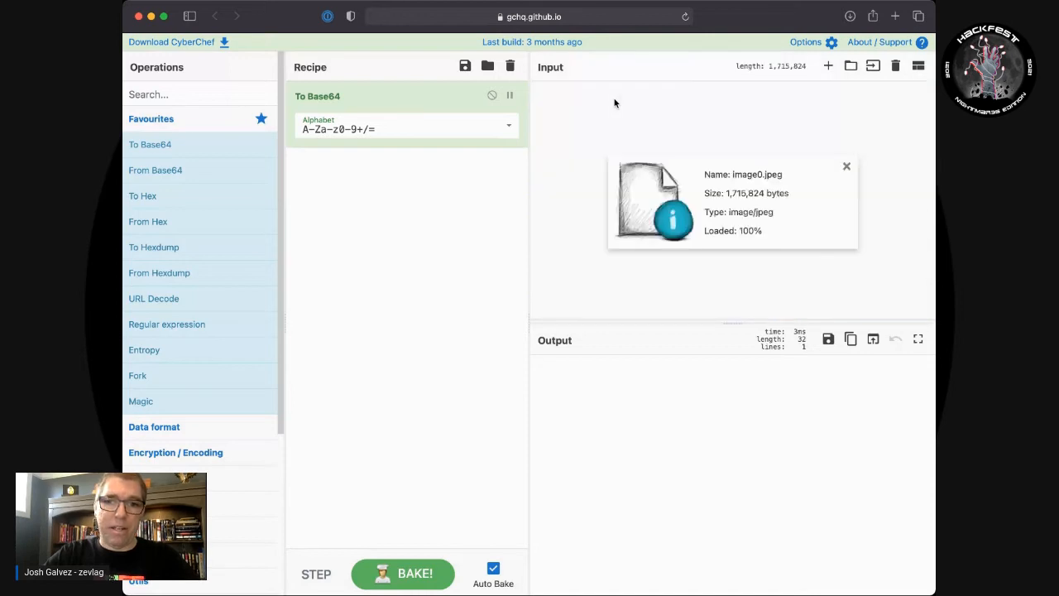
Load image0.jpeg as the input file so To Base64 encodes it.
click(415, 573)
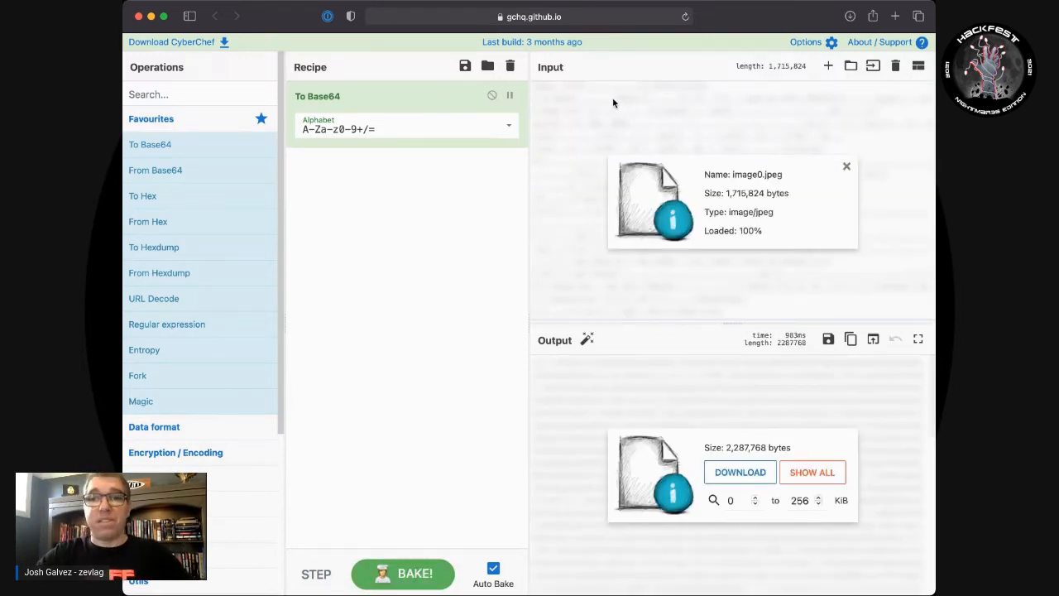
mouse_move(618, 174)
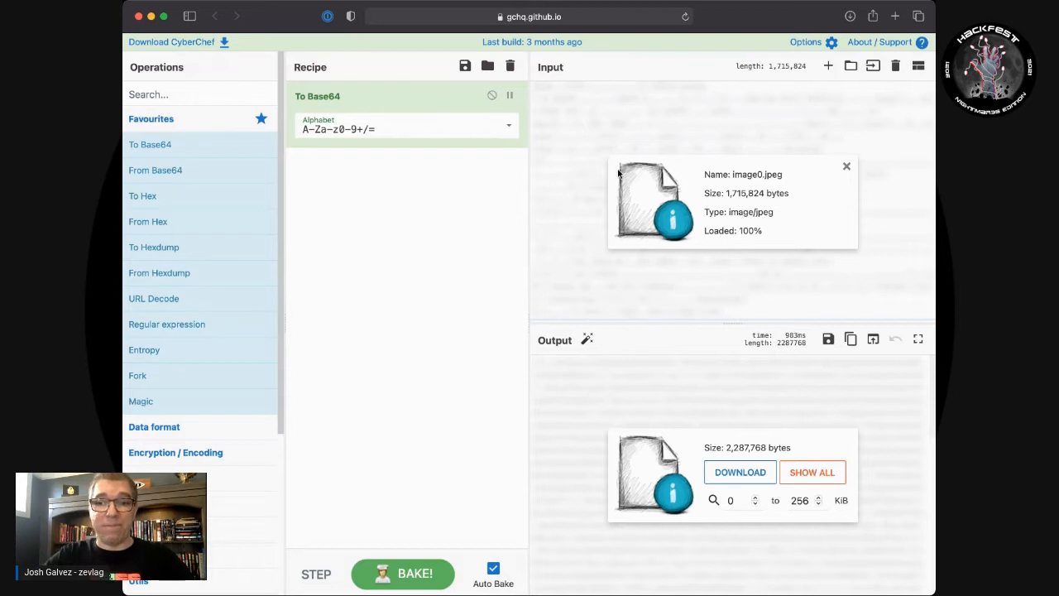
mouse_move(362, 72)
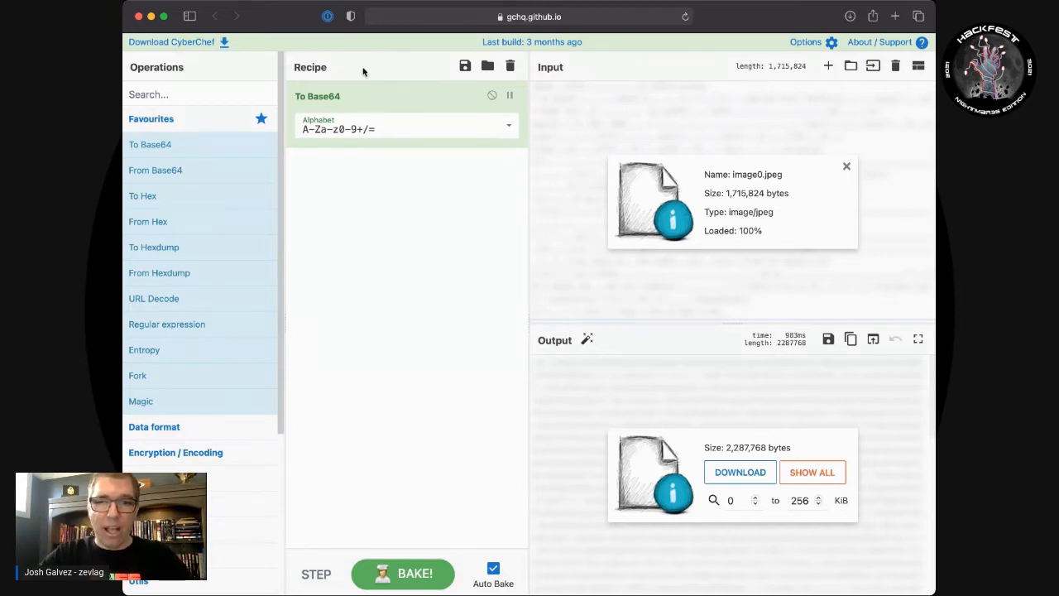
mouse_move(645, 86)
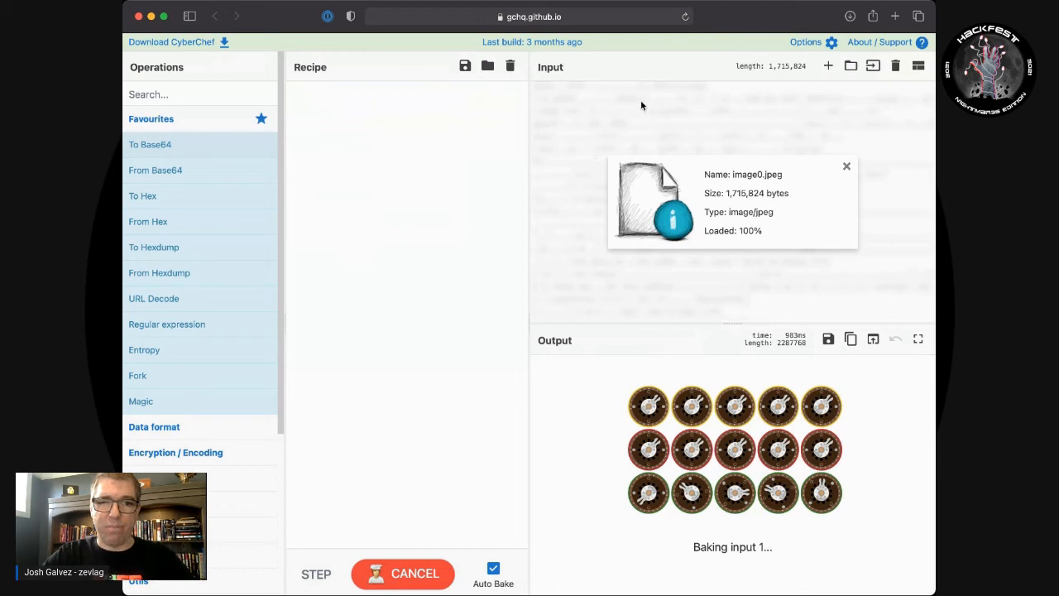
mouse_move(149, 144)
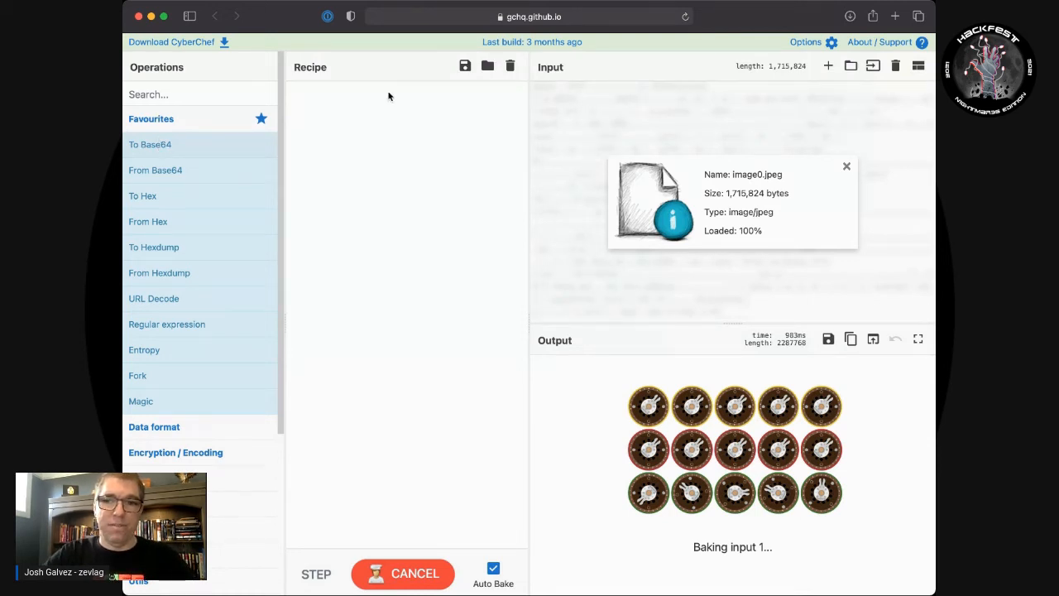
mouse_move(430, 248)
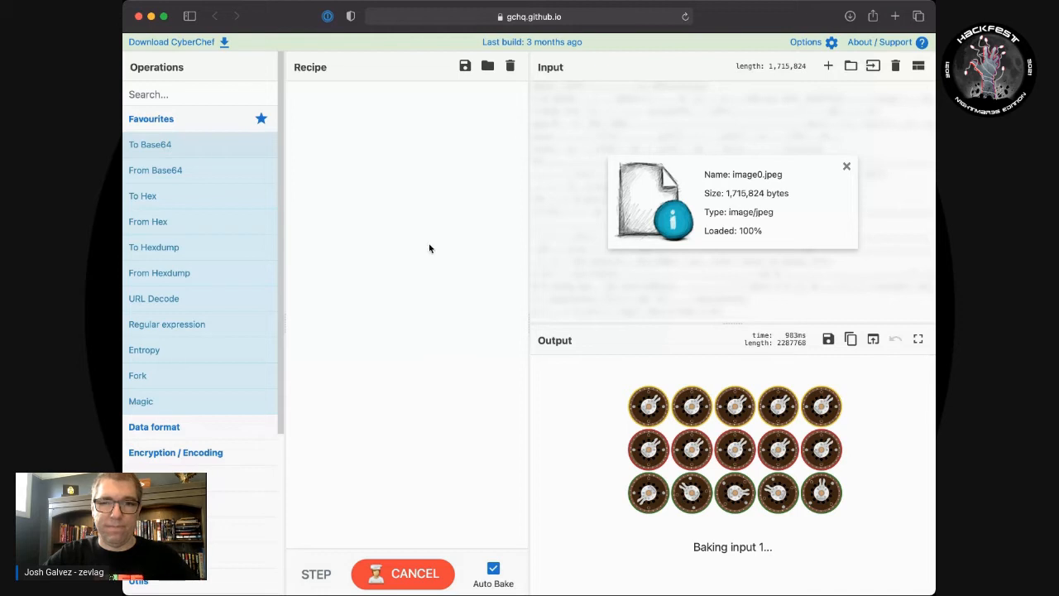
mouse_move(197, 168)
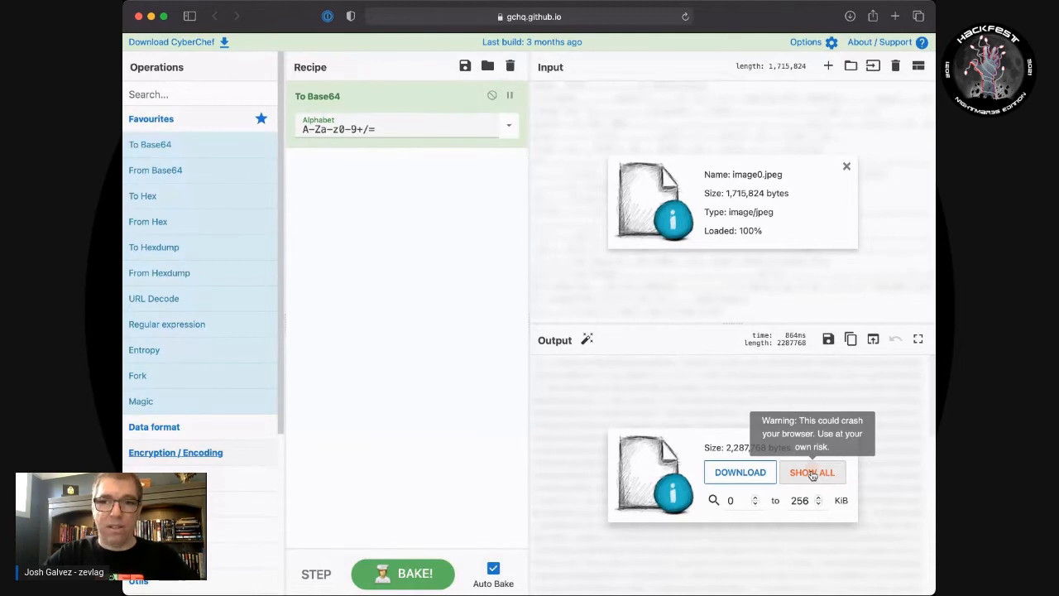
mouse_move(808, 201)
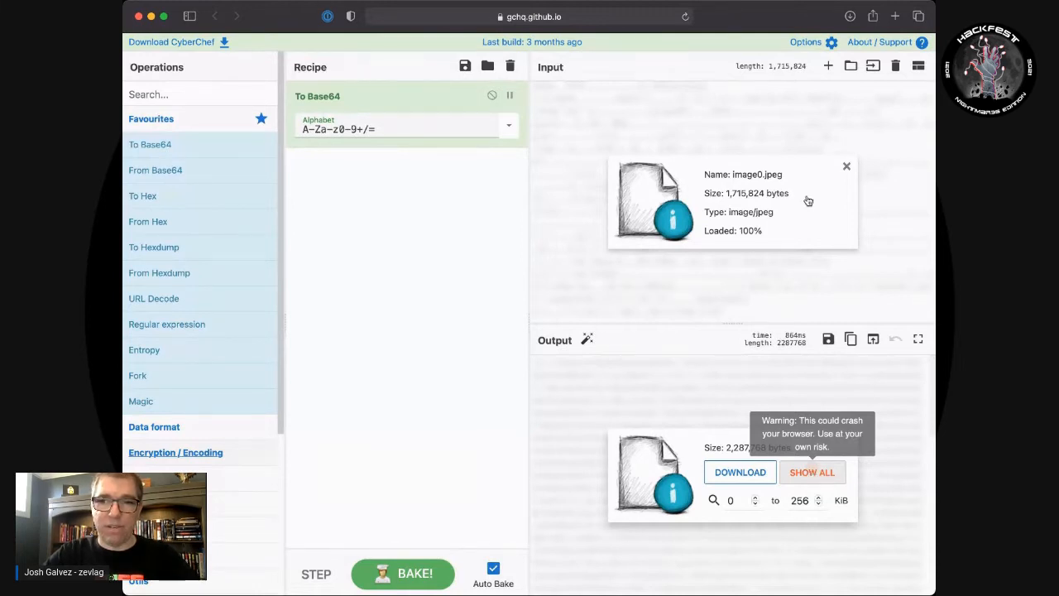
mouse_move(574, 151)
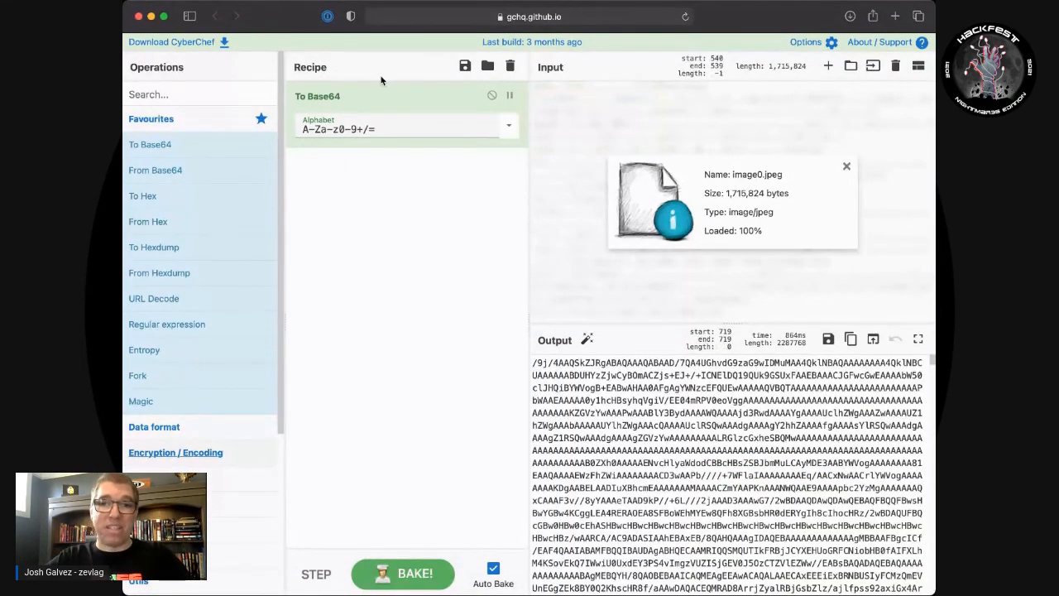
mouse_move(630, 72)
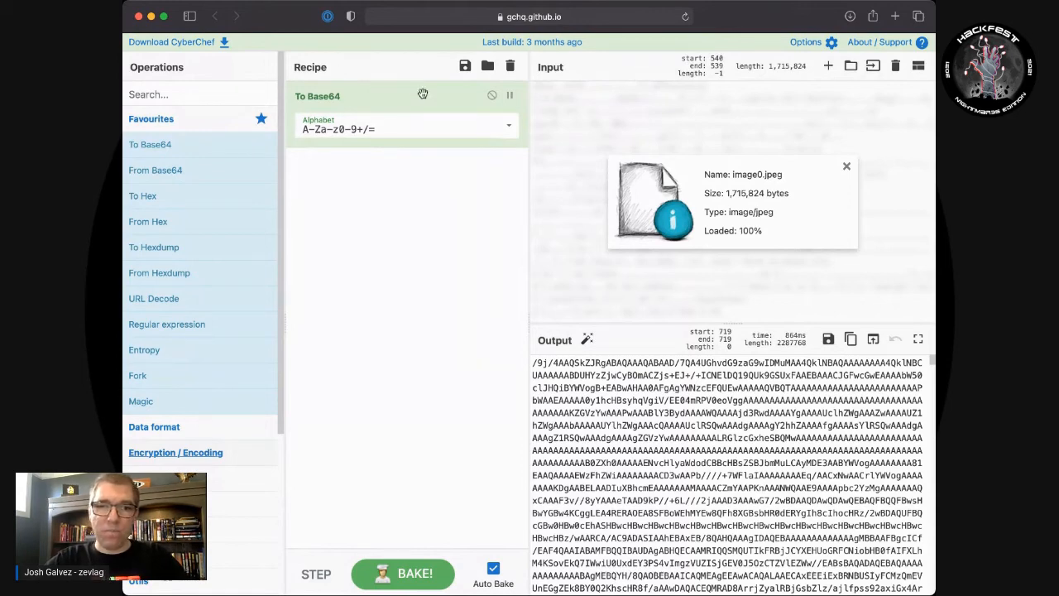
Remove the To Base64 operation from the recipe.
click(415, 573)
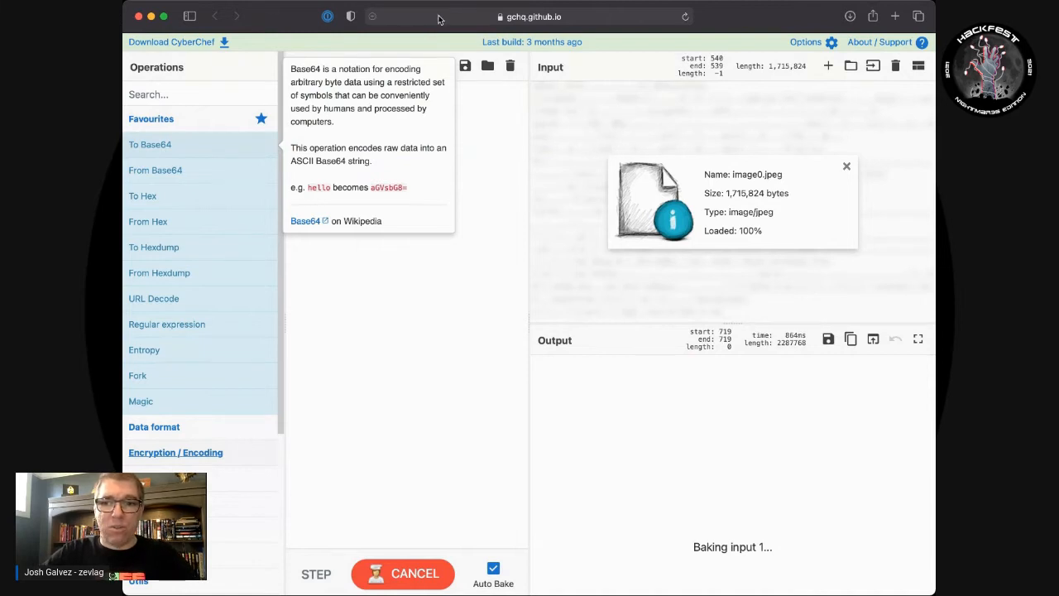
mouse_move(546, 214)
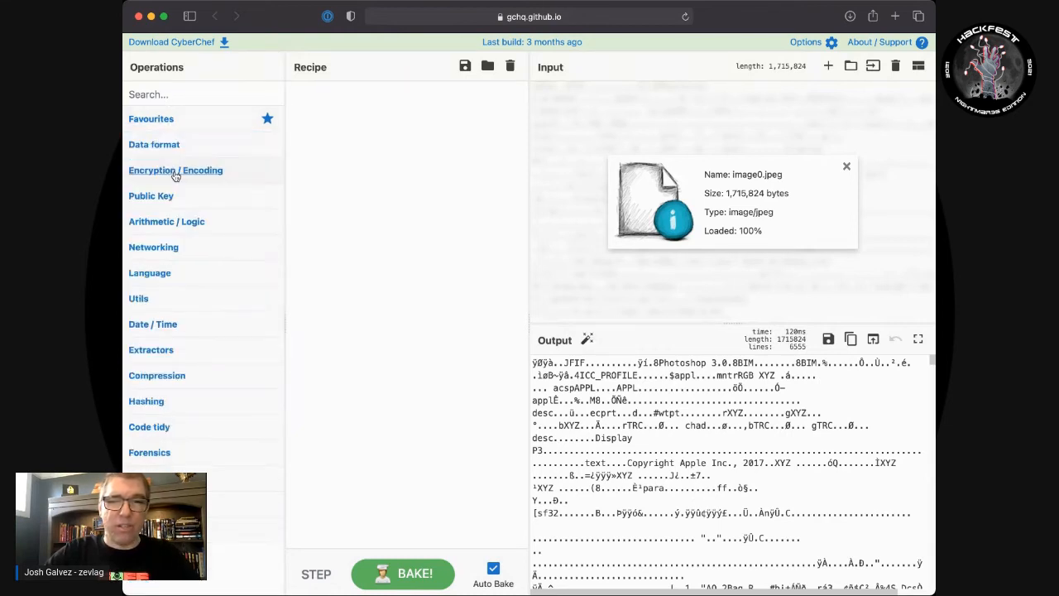
Expand and collapse Public Key, then expand the Language operations category.
click(152, 195)
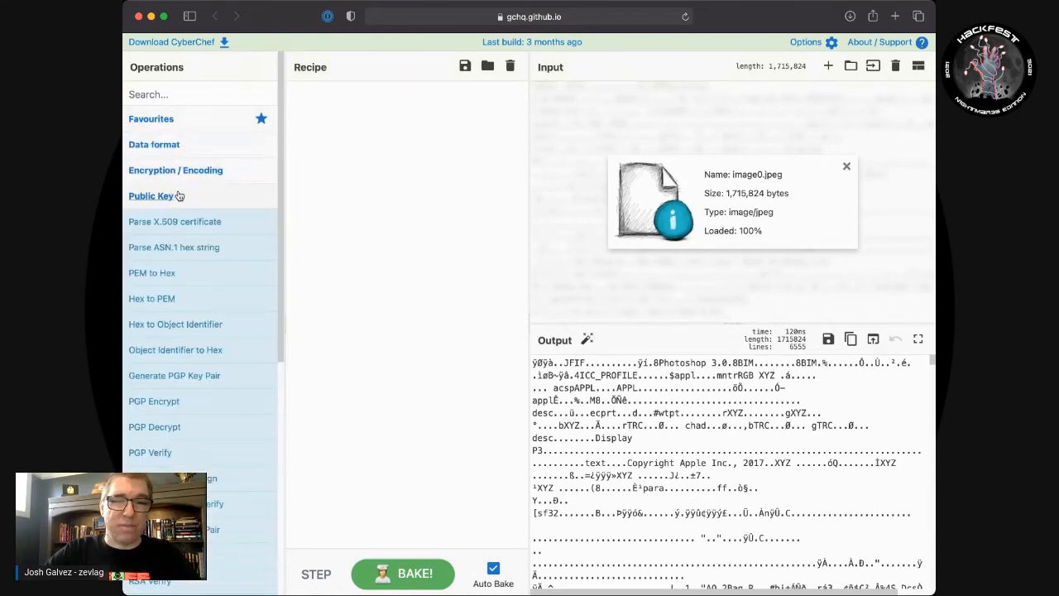
mouse_move(174, 247)
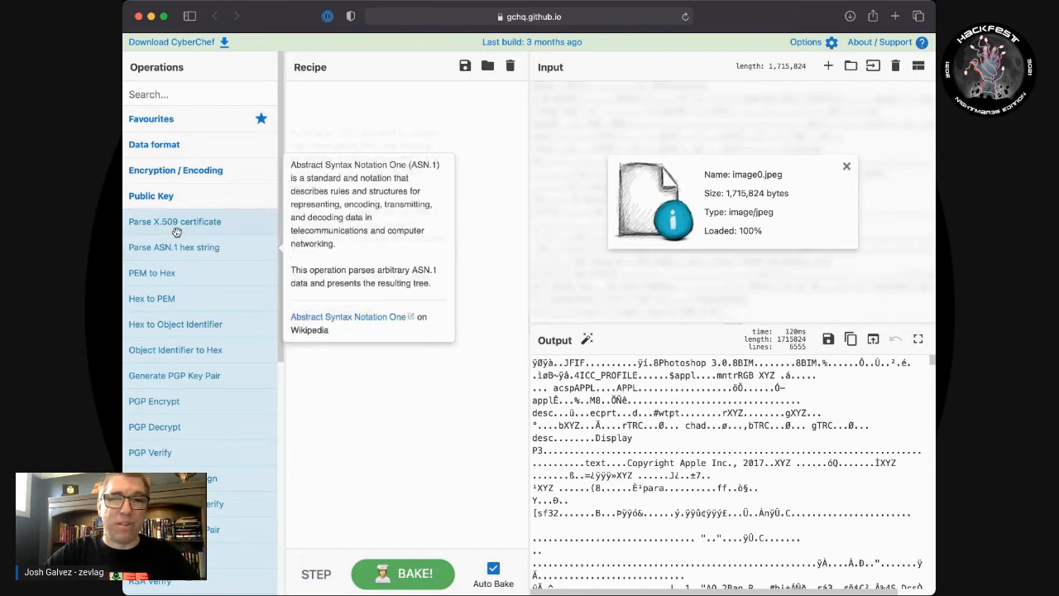
click(176, 169)
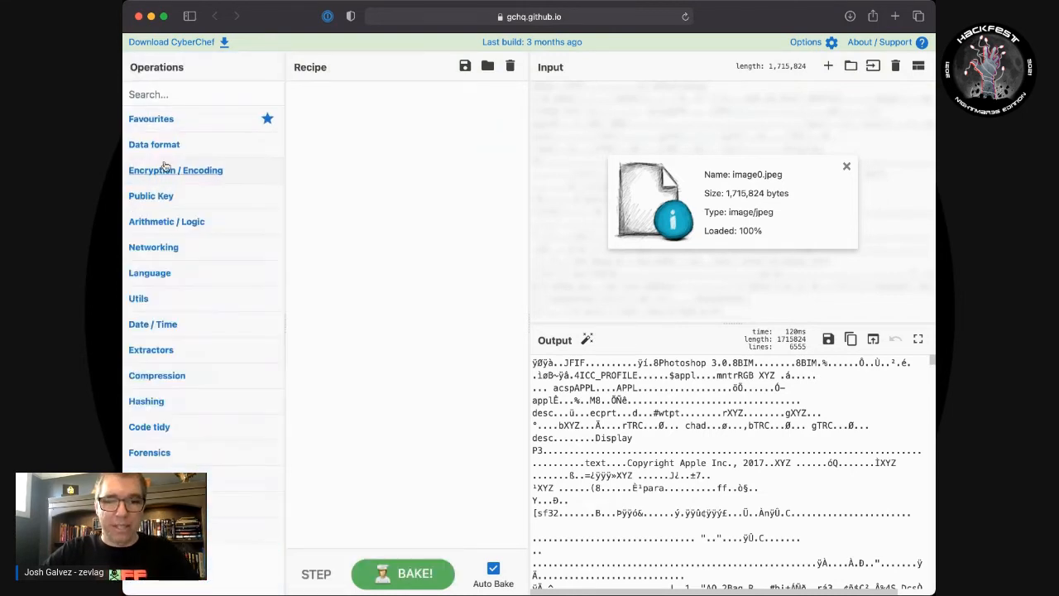
mouse_move(181, 273)
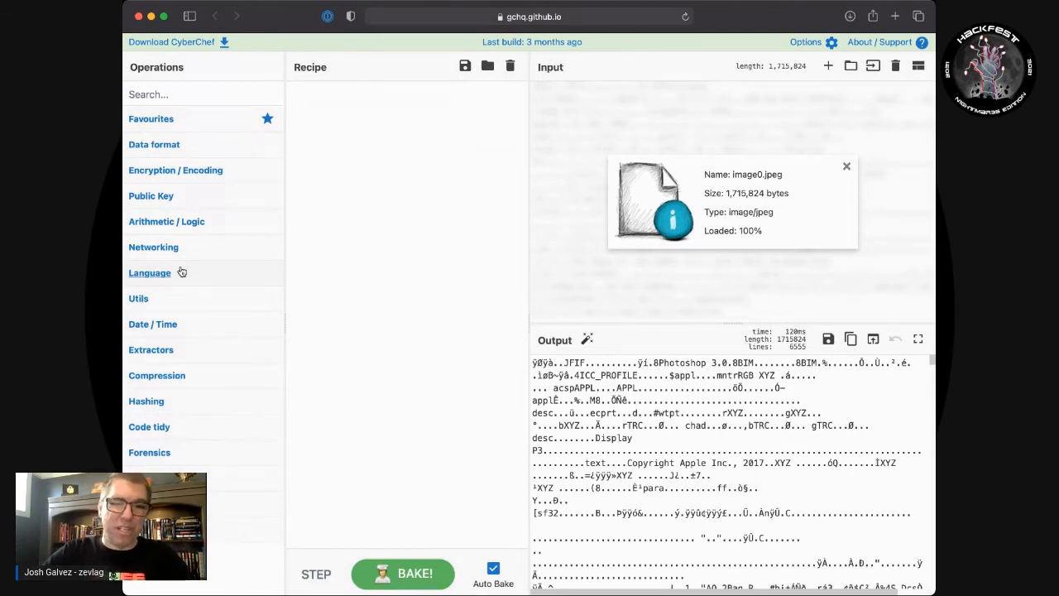
click(149, 272)
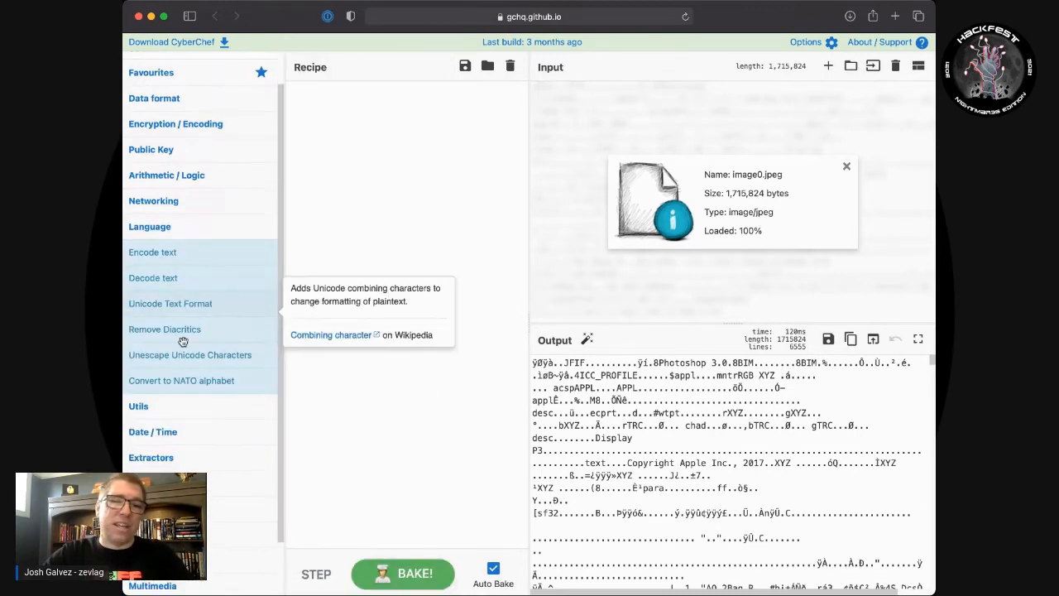
scroll(down, 3)
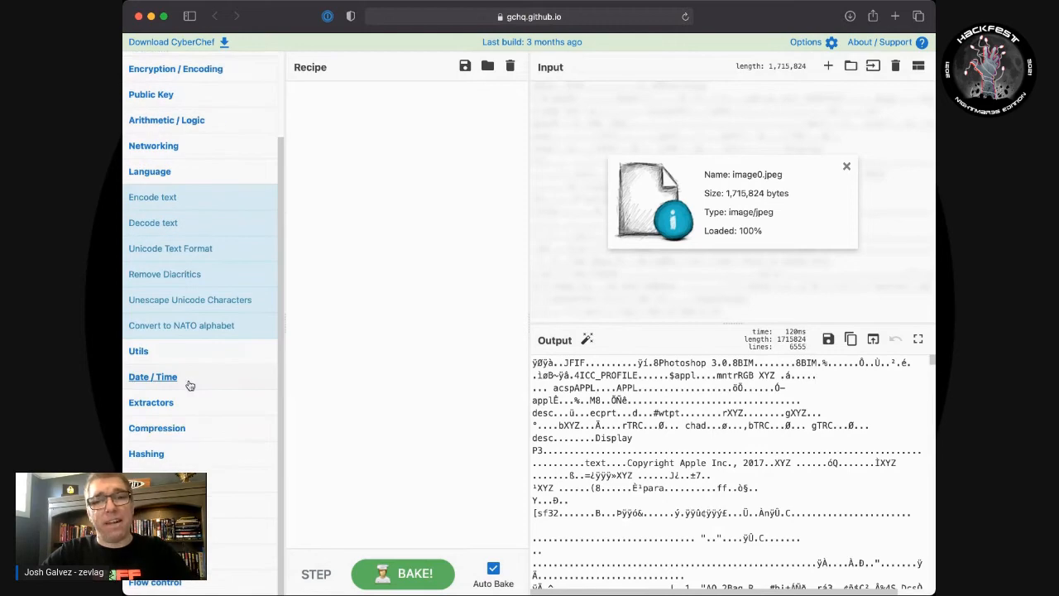
mouse_move(396, 331)
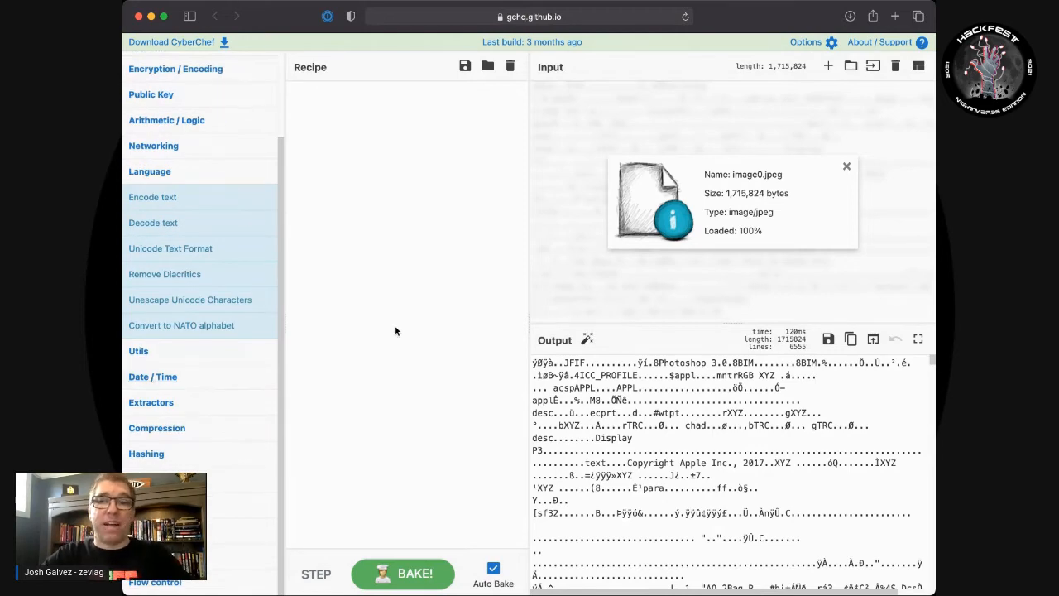